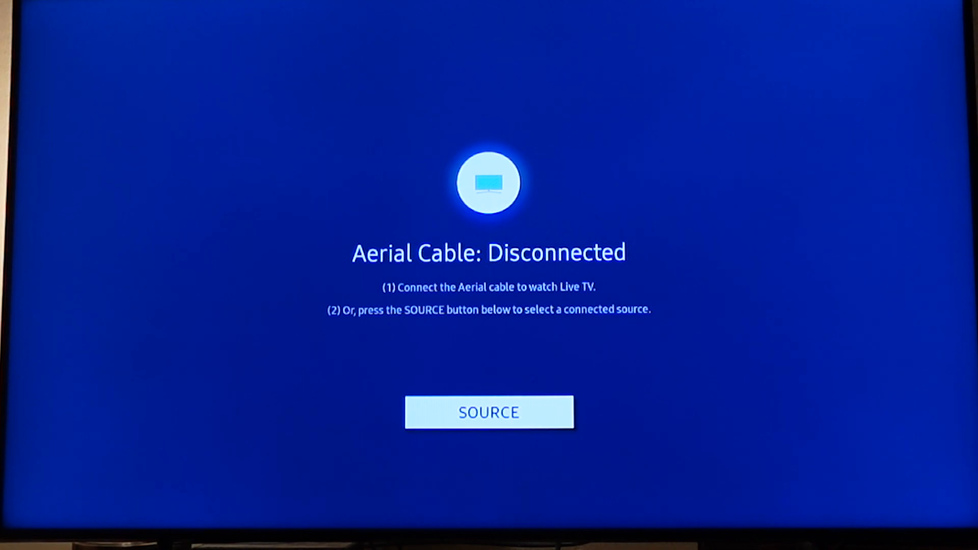
Show the Quick Settings bar over the no-aerial screen with the Home key.
{"action": "key", "text": "Home"}
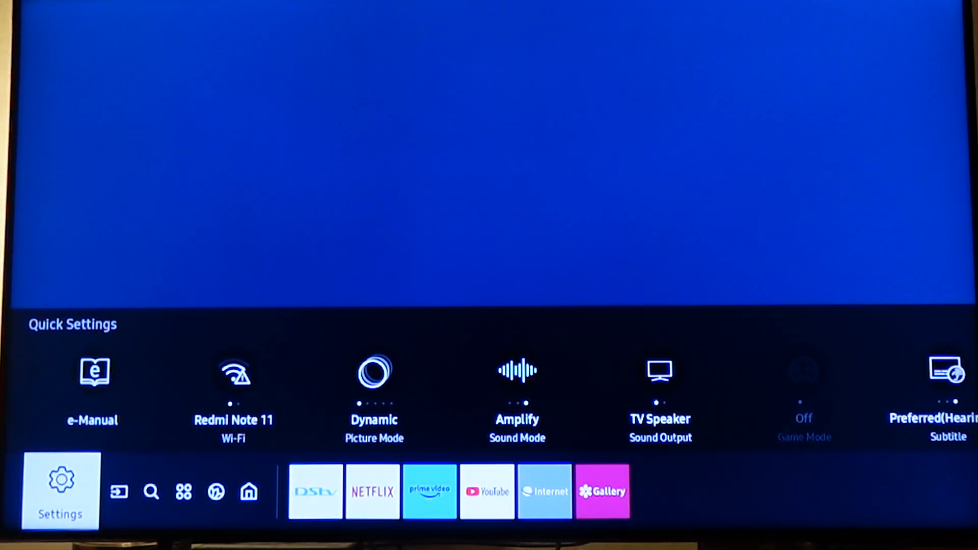
Go through Settings > Support > Device Care into Manage Storage listing installed apps.
{"action": "left_click", "coordinate": [60, 490]}
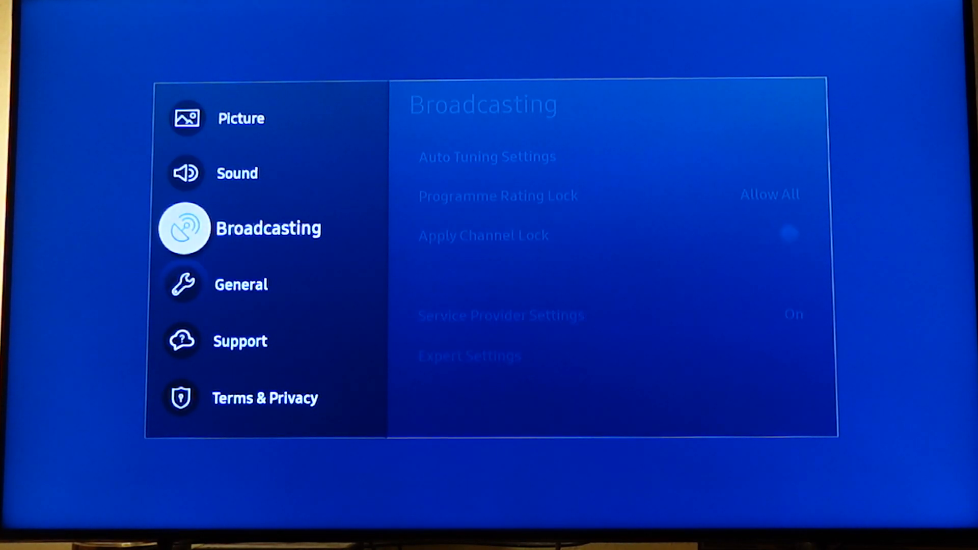
{"action": "left_click", "coordinate": [239, 341]}
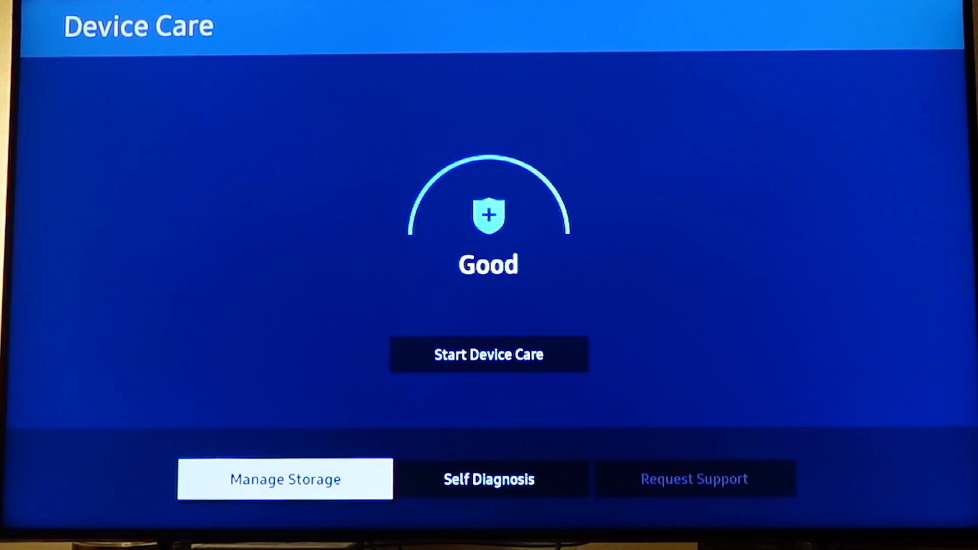
{"action": "left_click", "coordinate": [284, 479]}
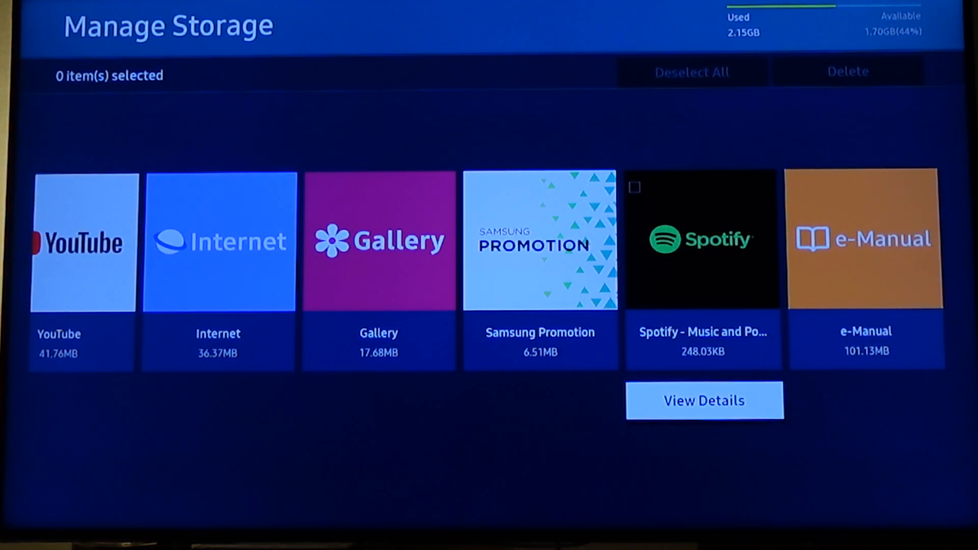
Clear Spotify's cache to 0.00B from its View Details and close back to the app list.
{"action": "left_click", "coordinate": [704, 400]}
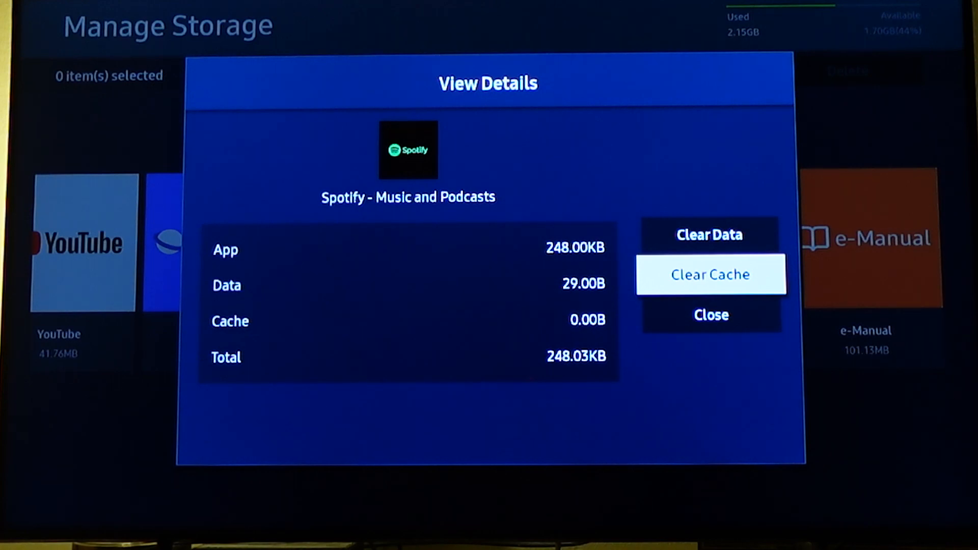
{"action": "left_click", "coordinate": [710, 274]}
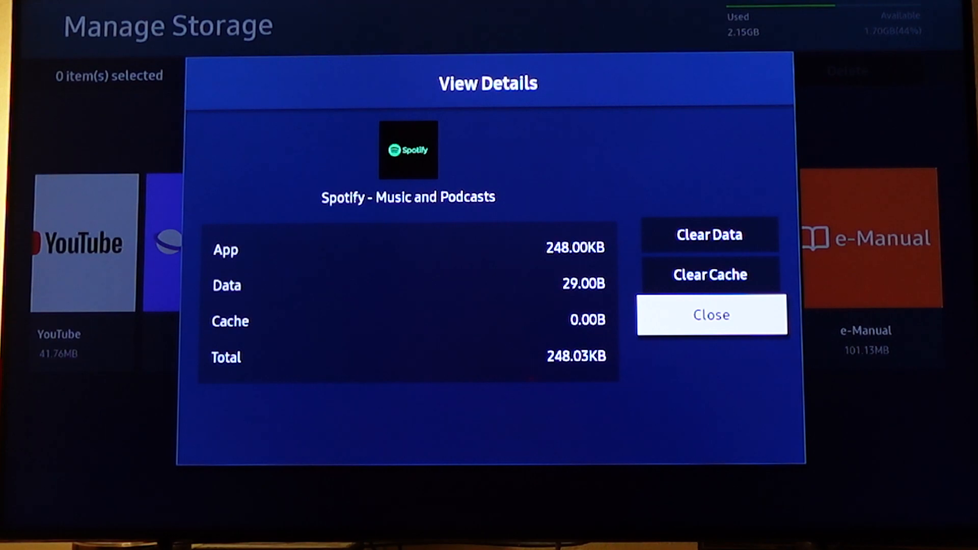
{"action": "left_click", "coordinate": [711, 315]}
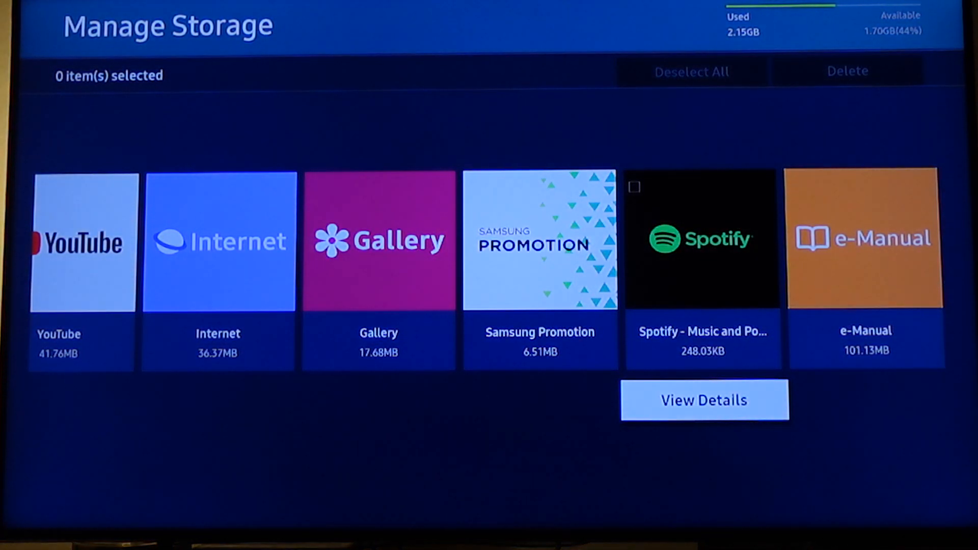